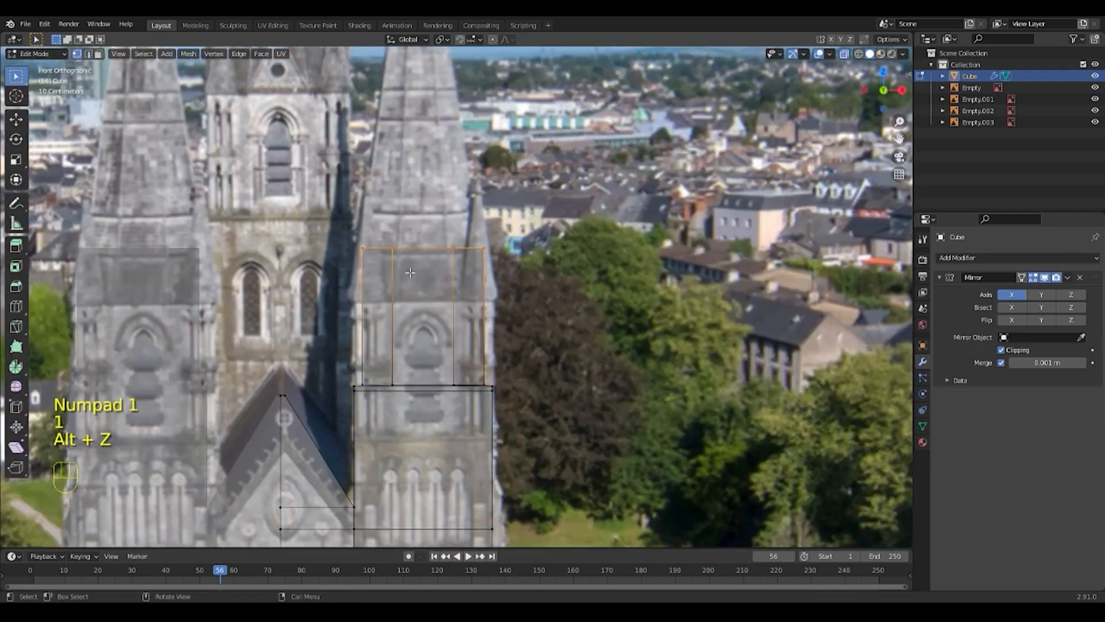
# Extrude and scale the traced tower into a spire over the photo and duplicate the tower block.
pyautogui.press('s')
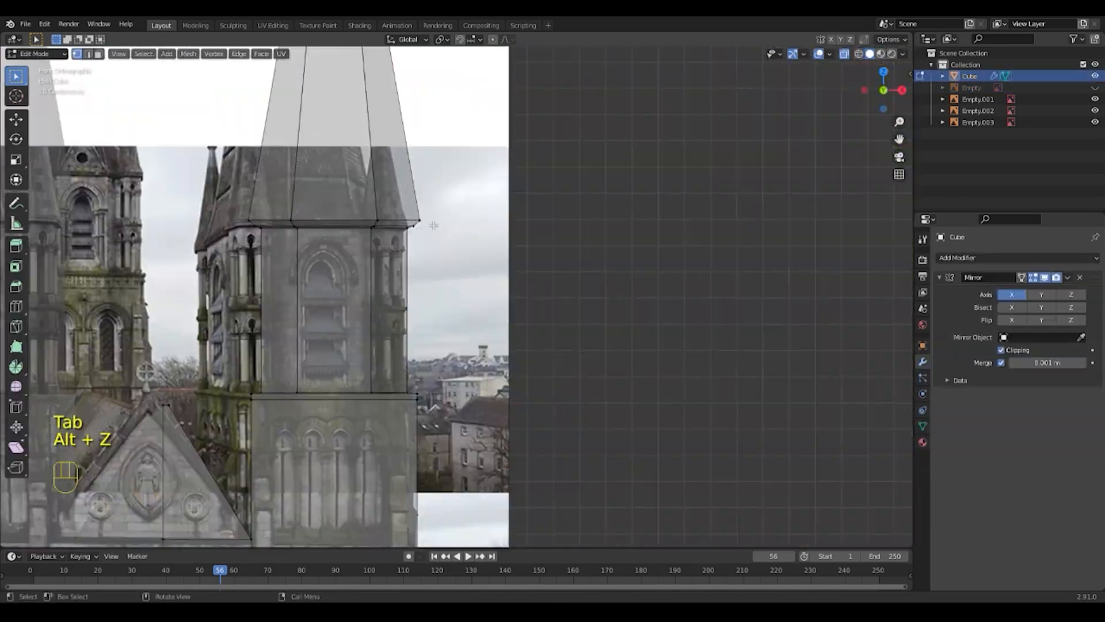
pyautogui.press('Tab')
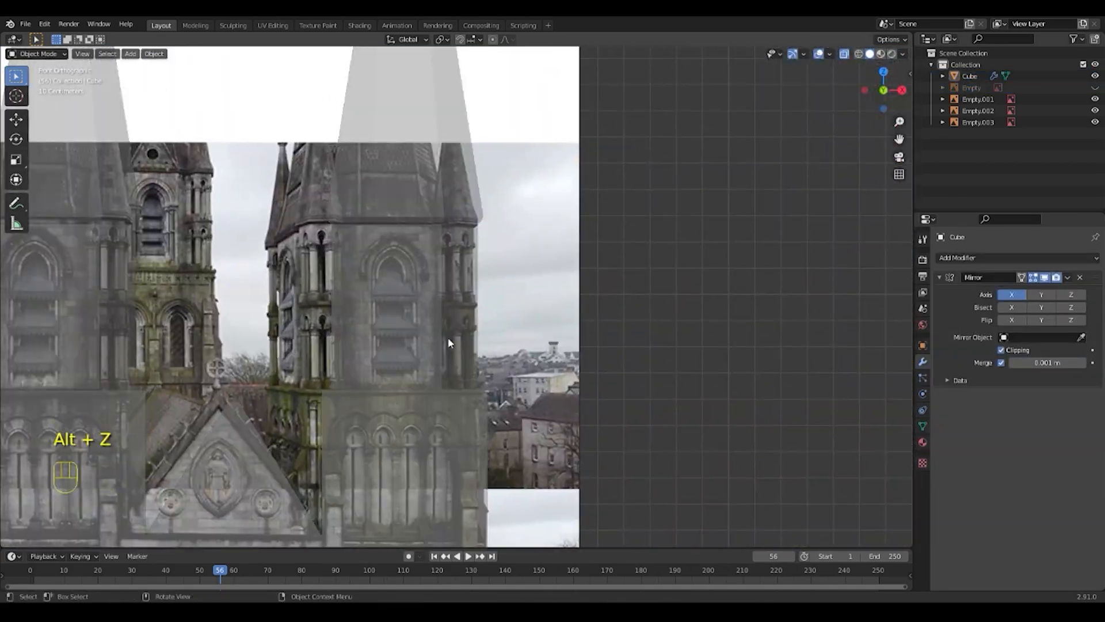
pyautogui.press('Tab')
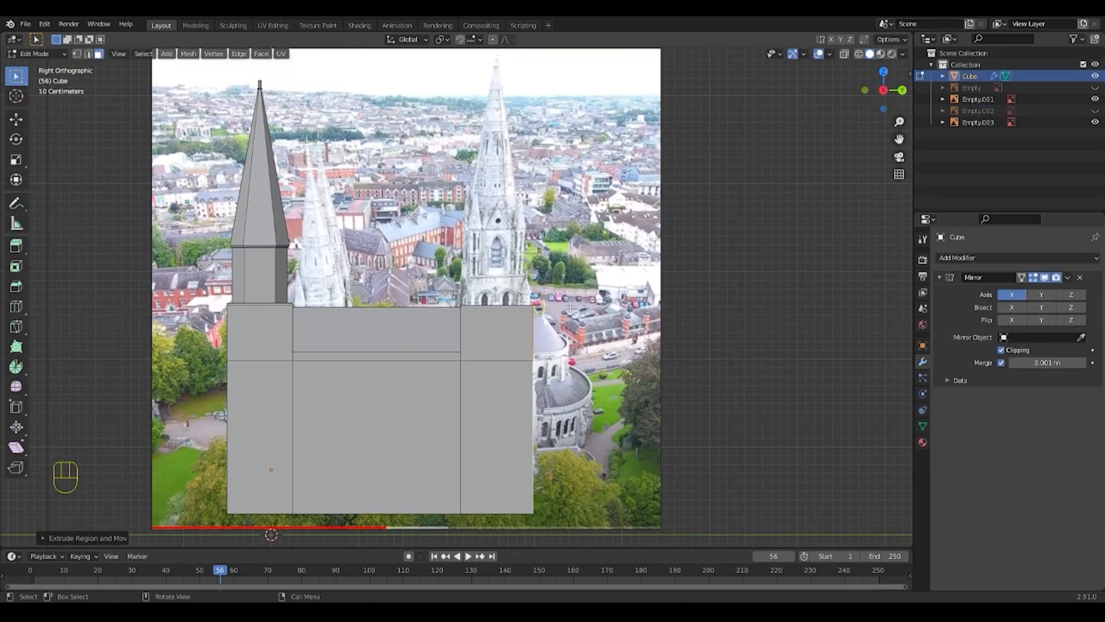
pyautogui.press('Tab')
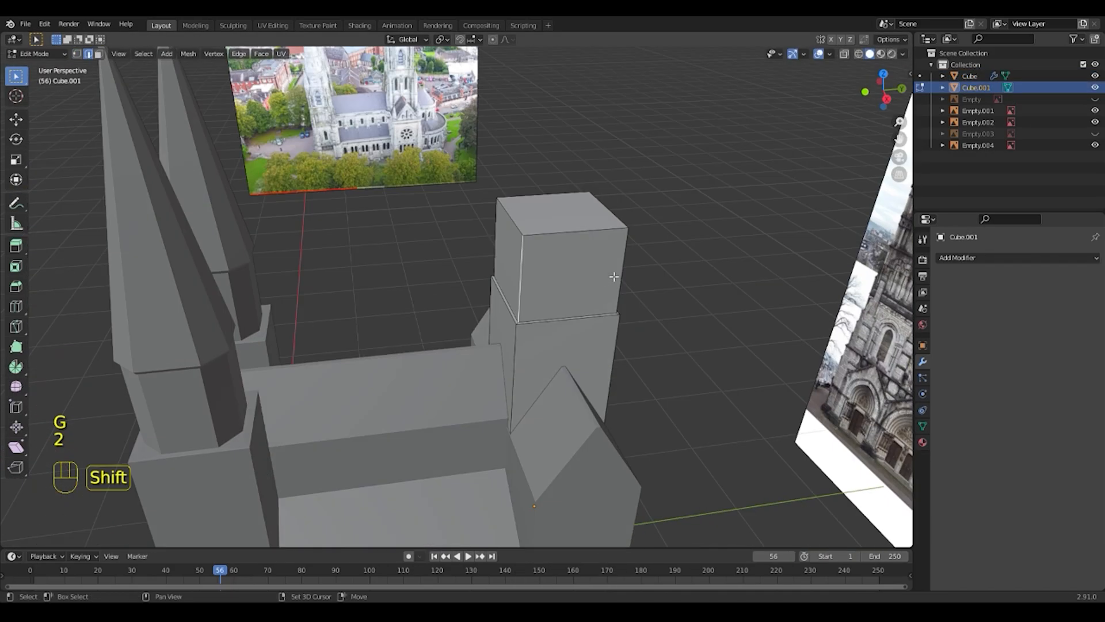
pyautogui.press('KP_1')
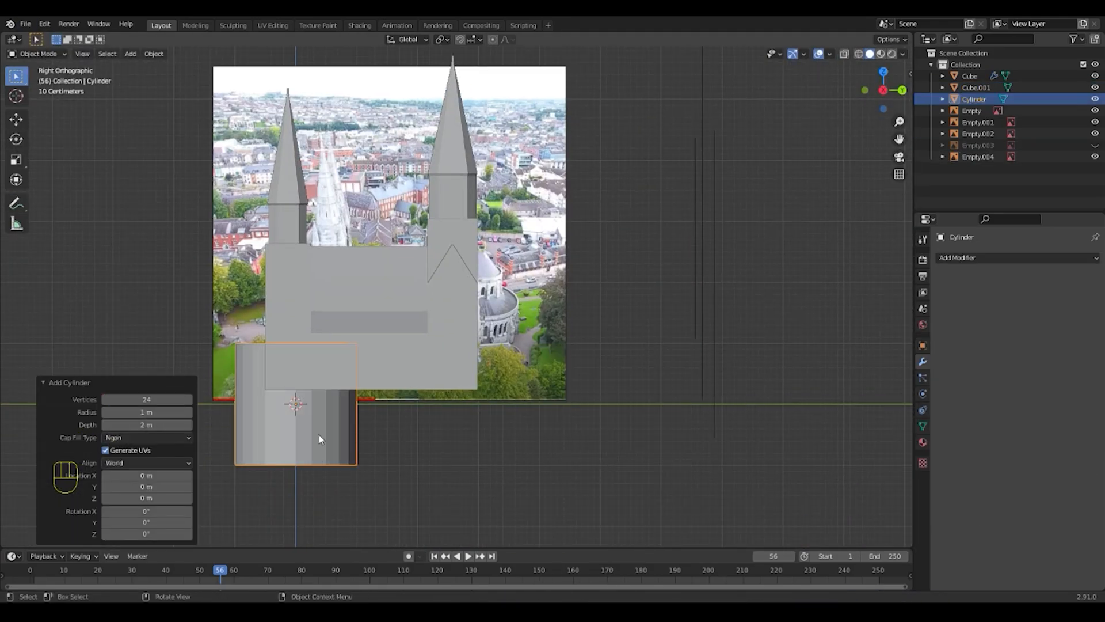
# Halve the cylinder and shrink its top ring into a conical apse roof behind the nave.
pyautogui.press('Tab')
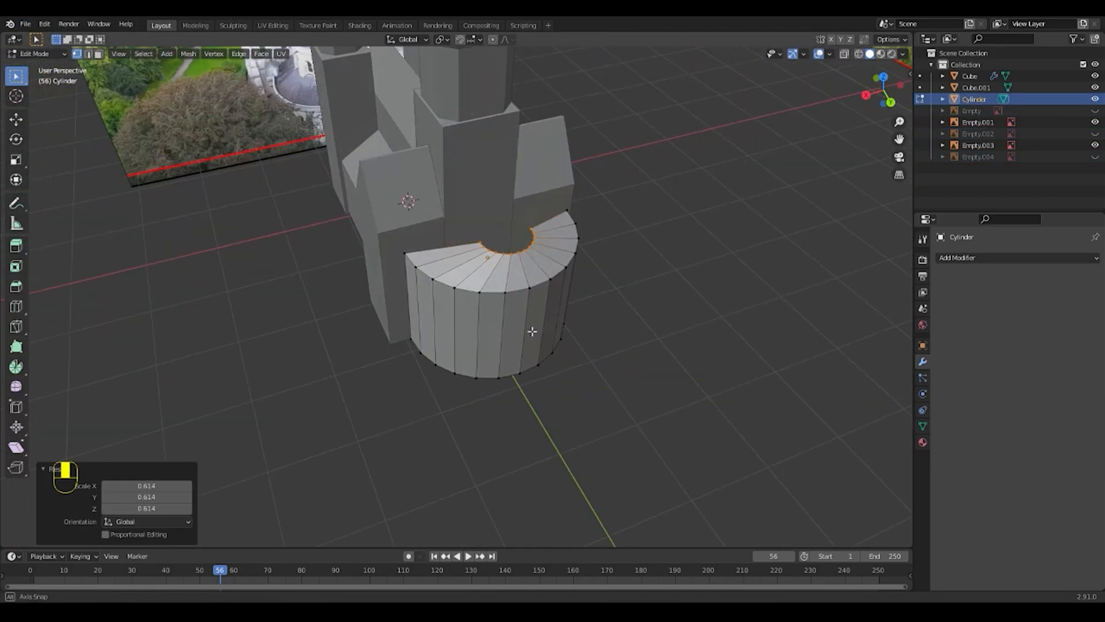
pyautogui.press('g')
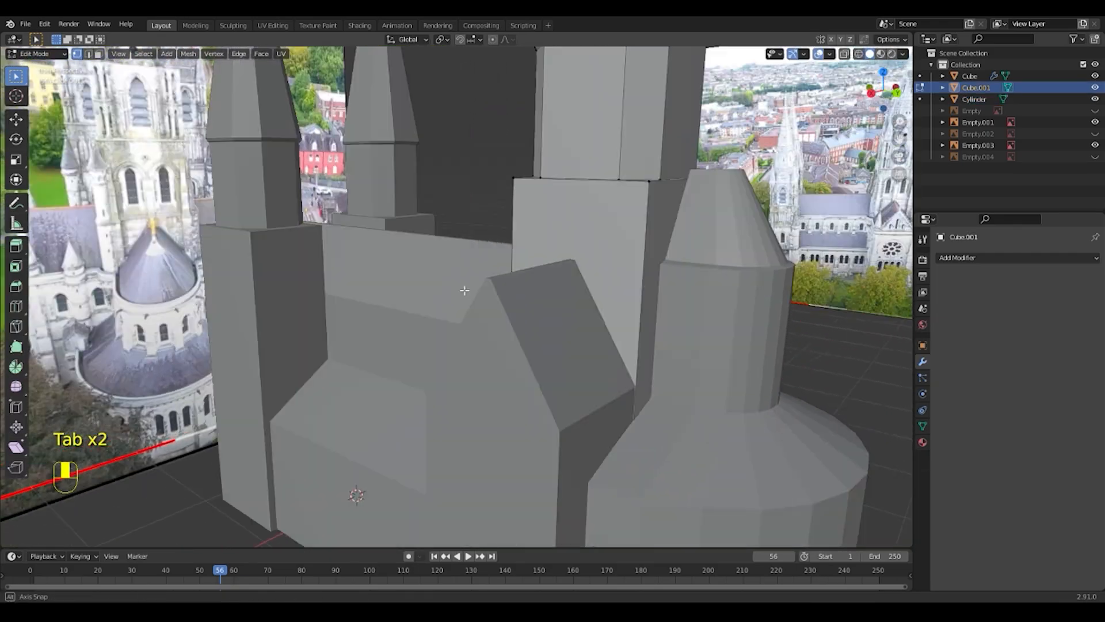
pyautogui.press('Tab')
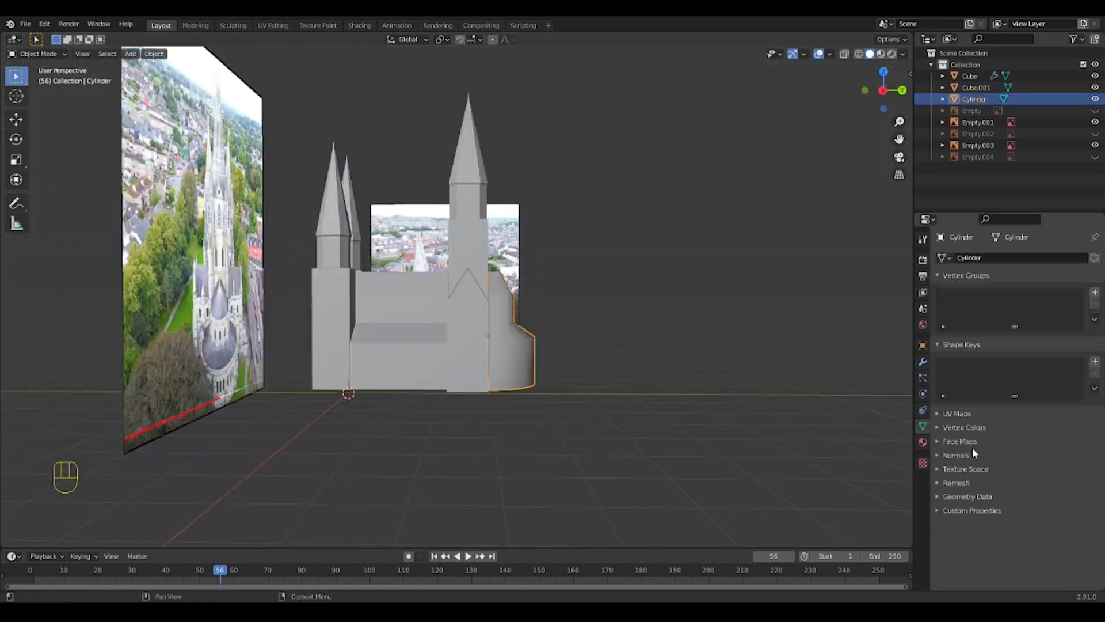
# Merge extruded vertices into corner pinnacles and delete the doorway floor faces.
pyautogui.press('Tab')
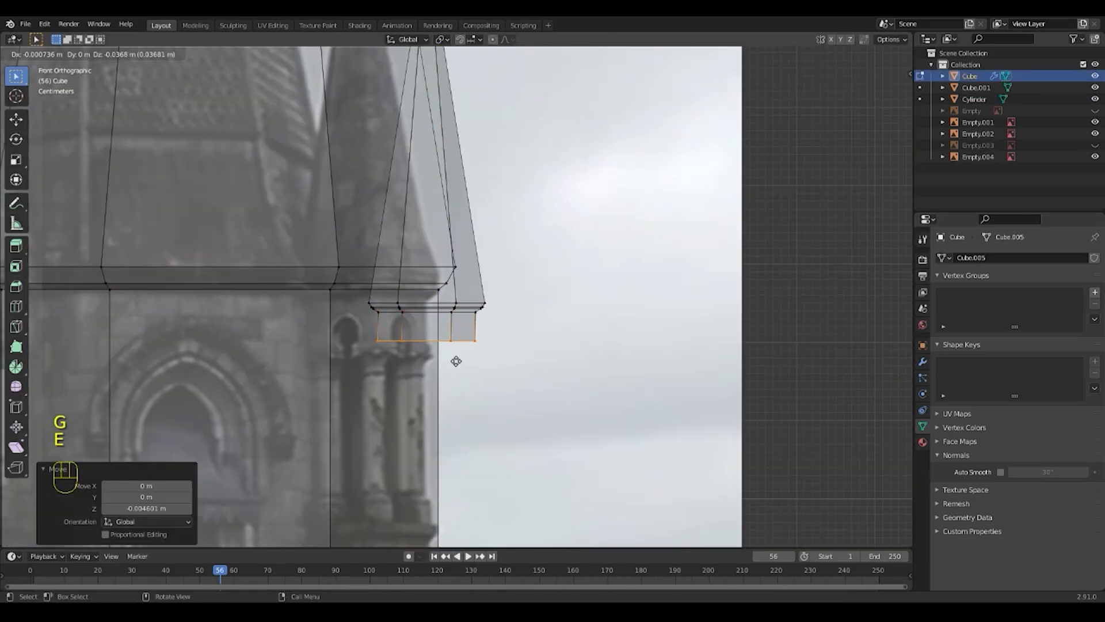
pyautogui.press('ctrl+z')
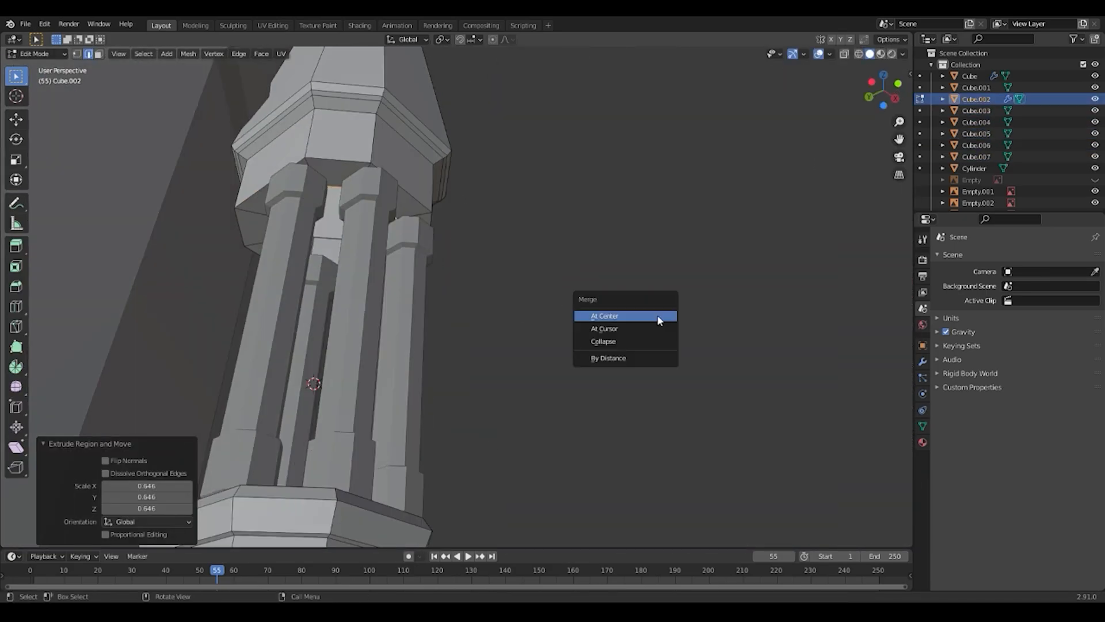
pyautogui.click(604, 316)
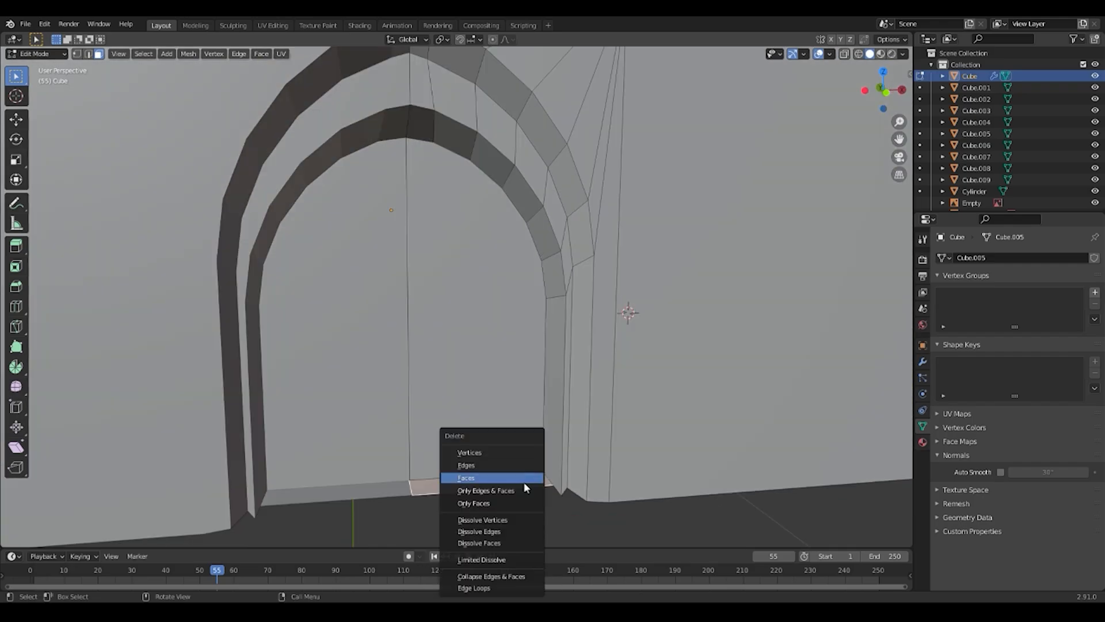
pyautogui.click(467, 476)
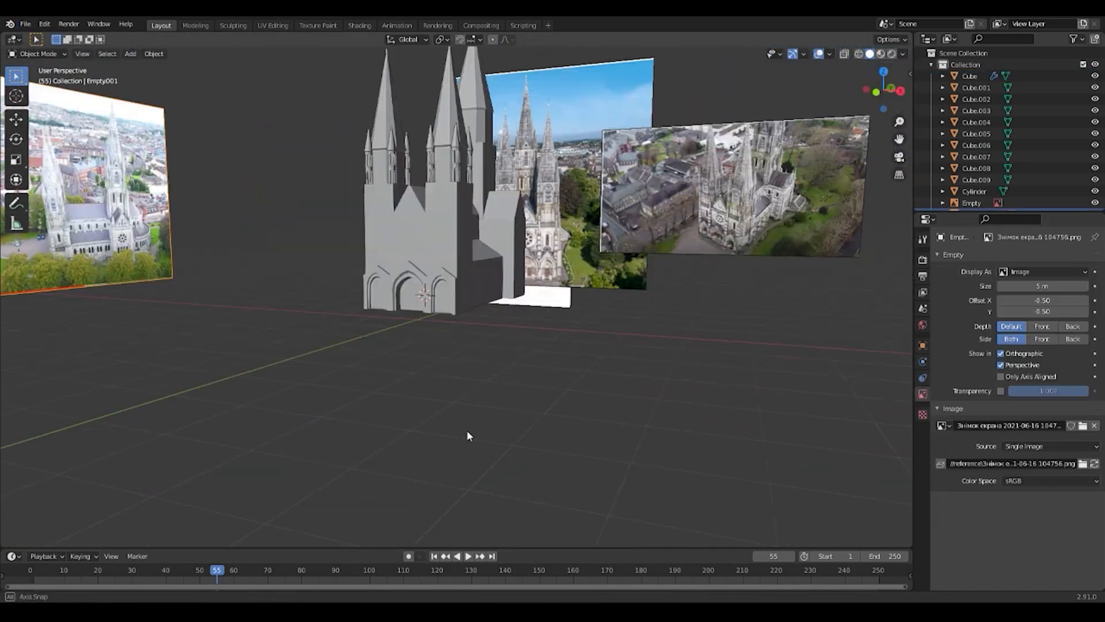
# Add thin cube buttress columns between the doorways in front view and save the file.
pyautogui.press('Tab')
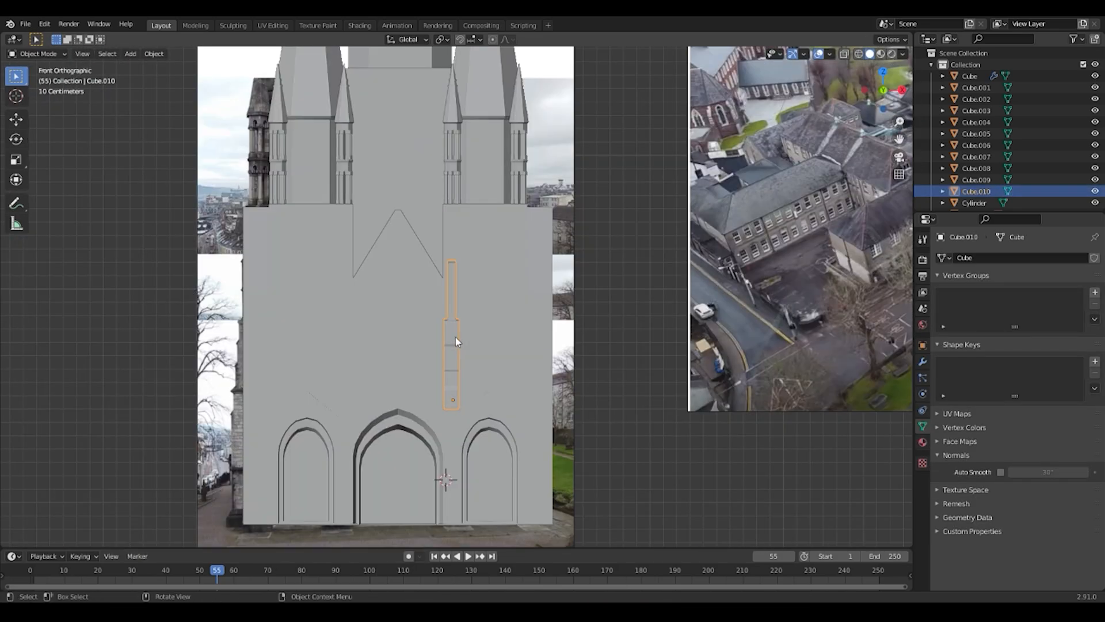
pyautogui.press('Tab')
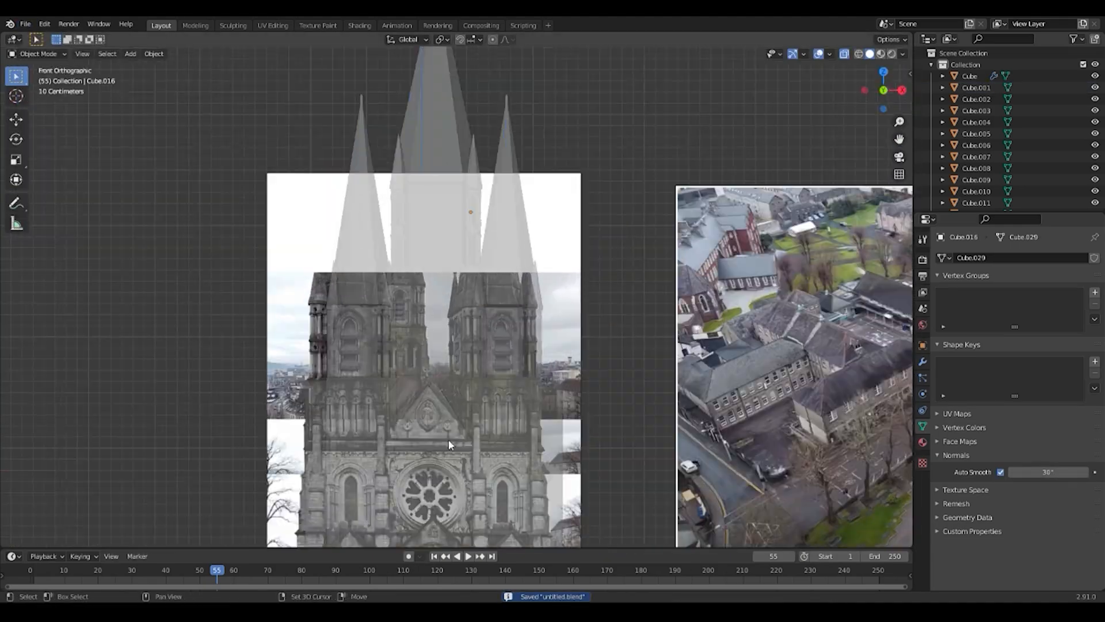
# Bevel the round window and tower window frame edges and align the pinnacle pieces to the photo in X-ray.
pyautogui.click(25, 23)
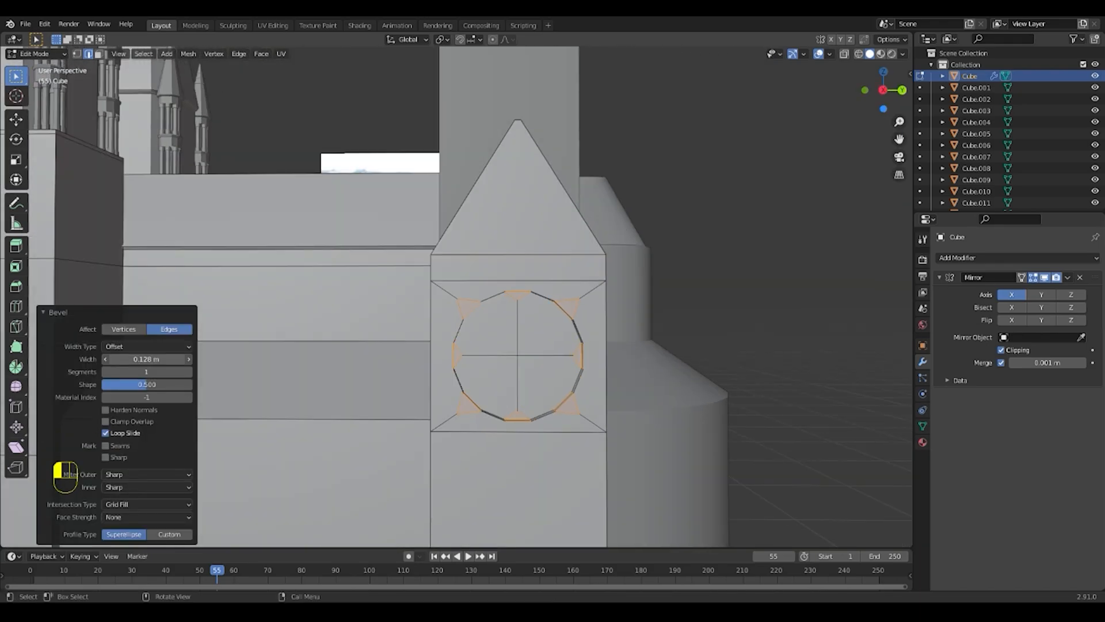
pyautogui.press('Tab')
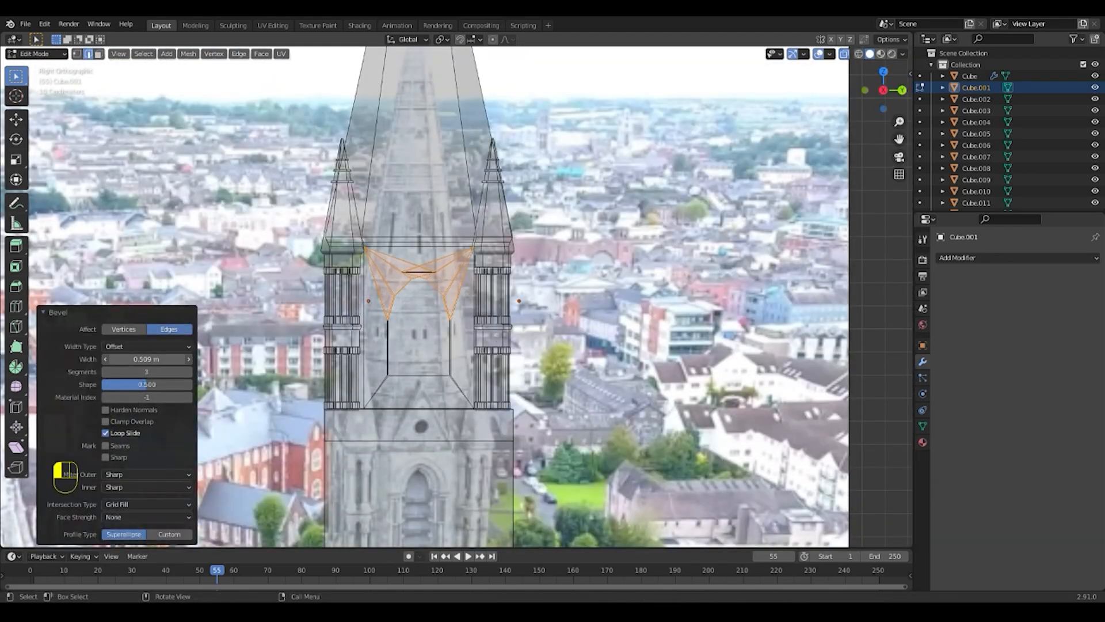
pyautogui.press('alt+z')
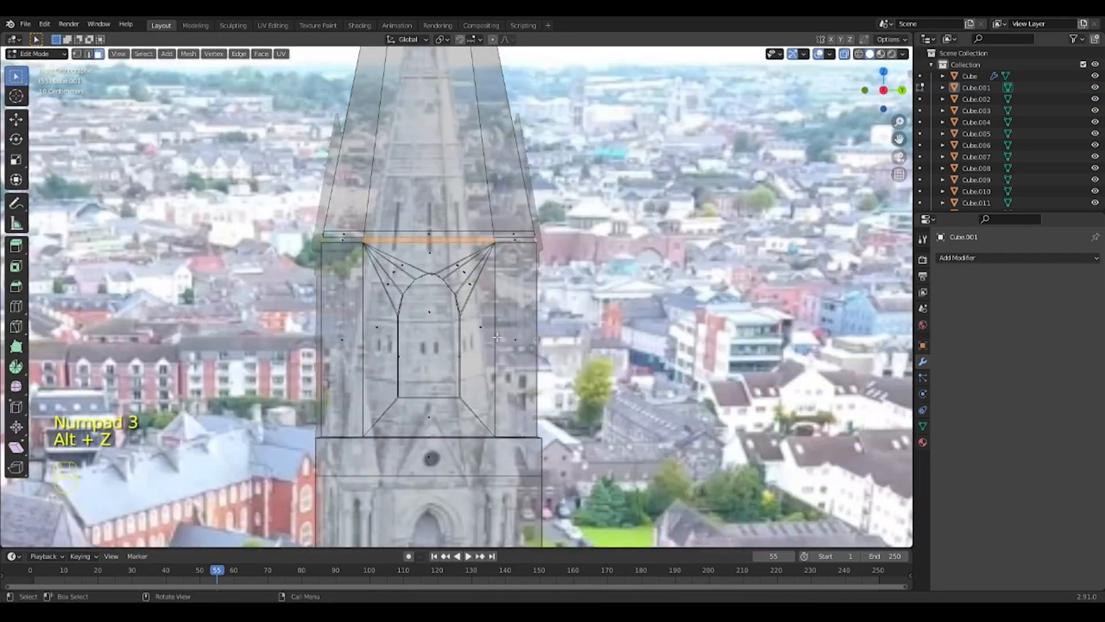
pyautogui.press('s')
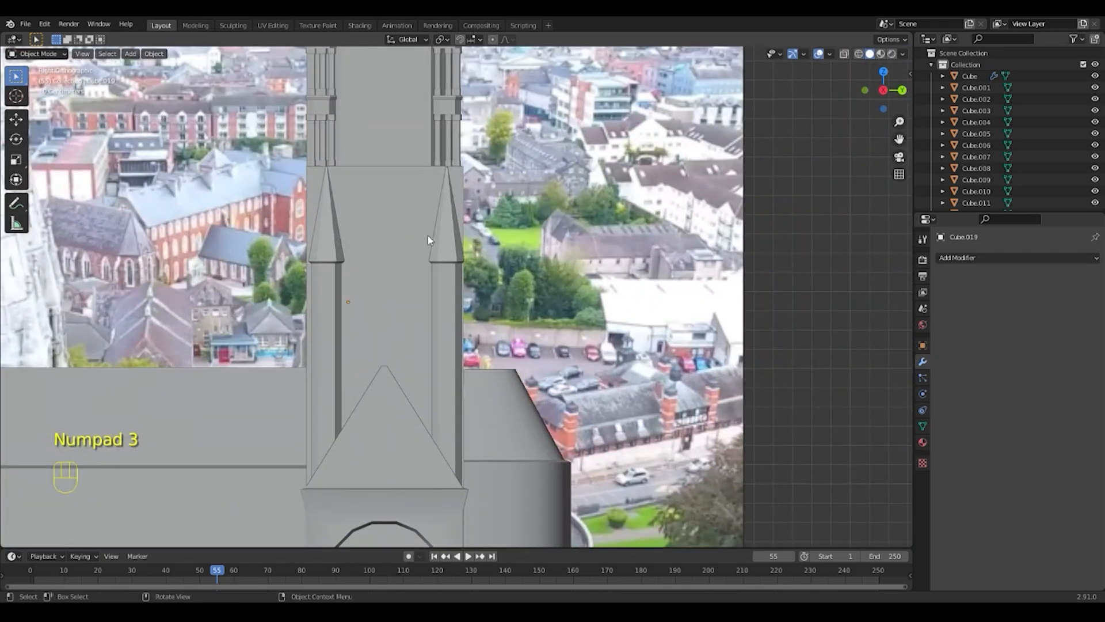
pyautogui.press('g')
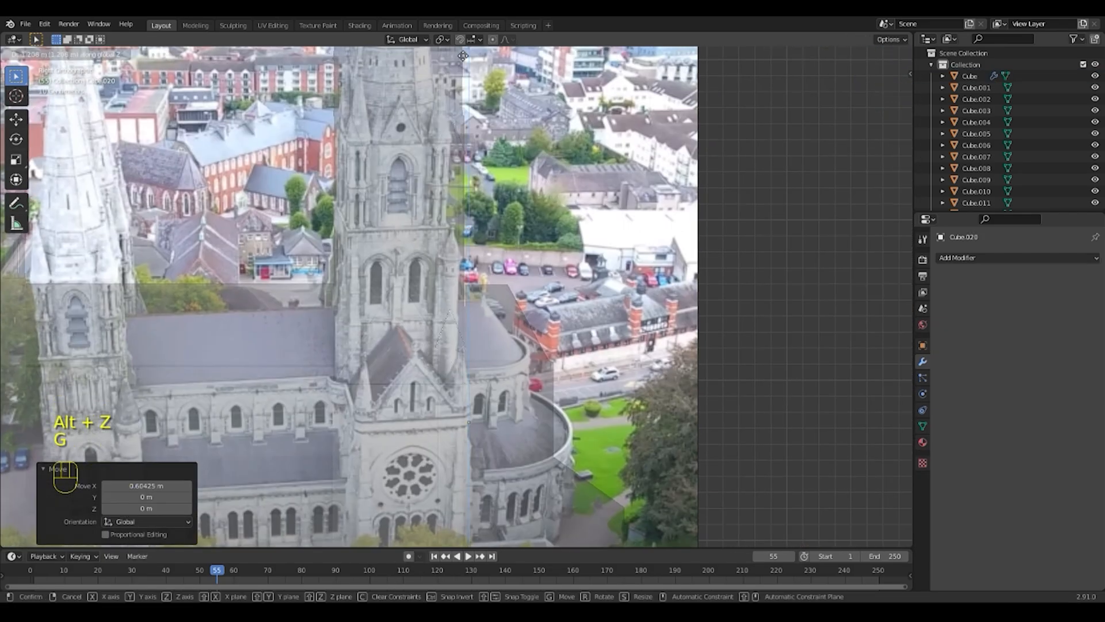
pyautogui.press('Tab')
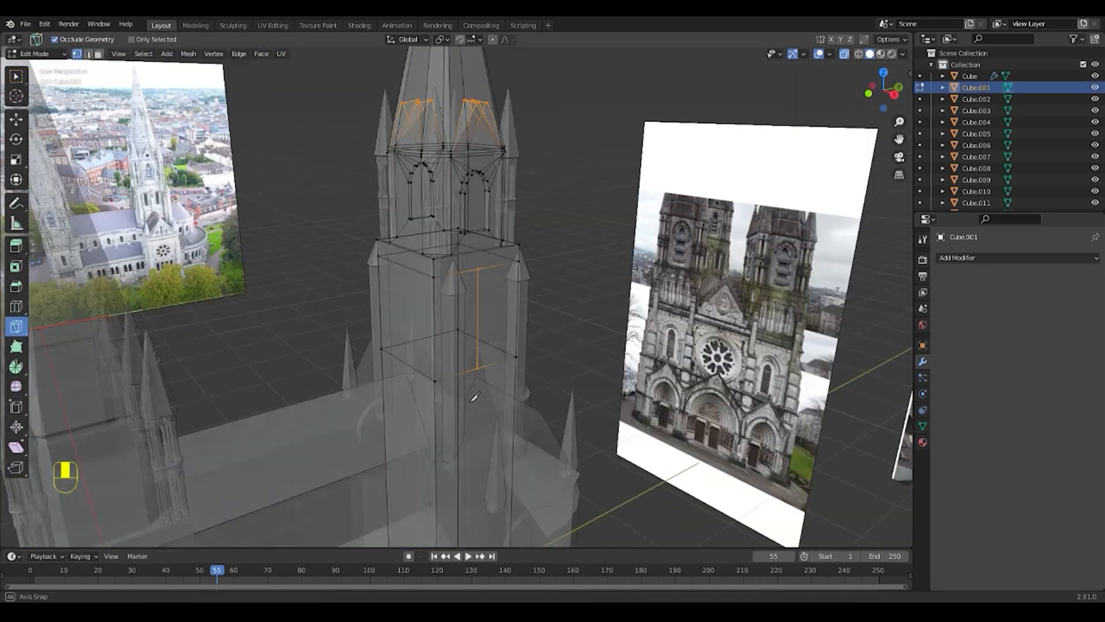
# Inset and loop-cut the tower faces into recessed pointed-arch openings and cut window frames into the mirrored side wall.
pyautogui.press('e')
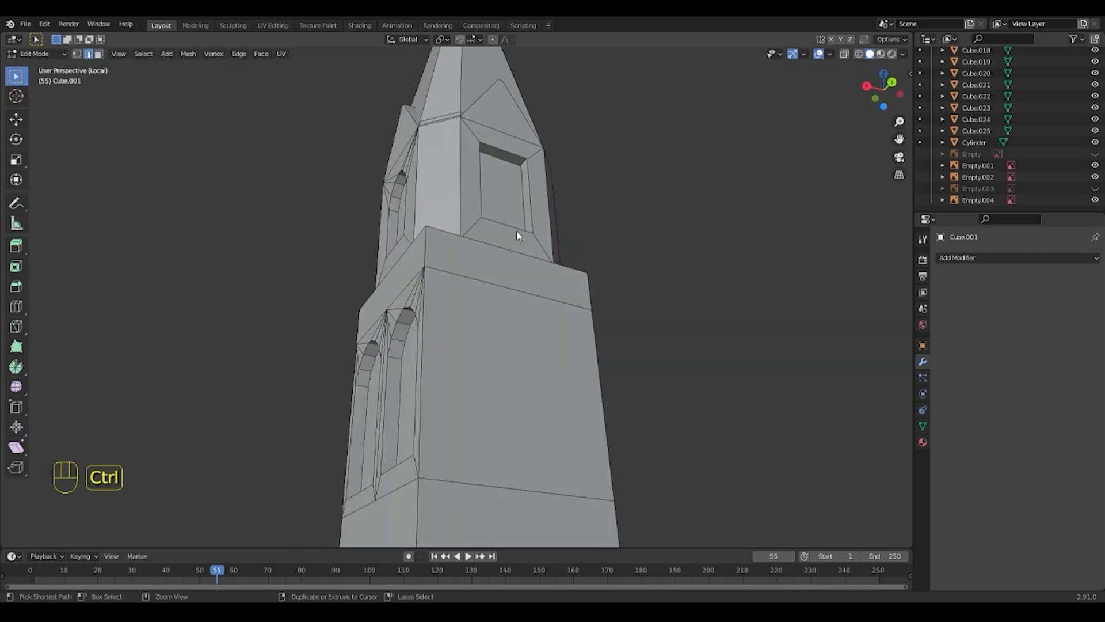
pyautogui.press('3')
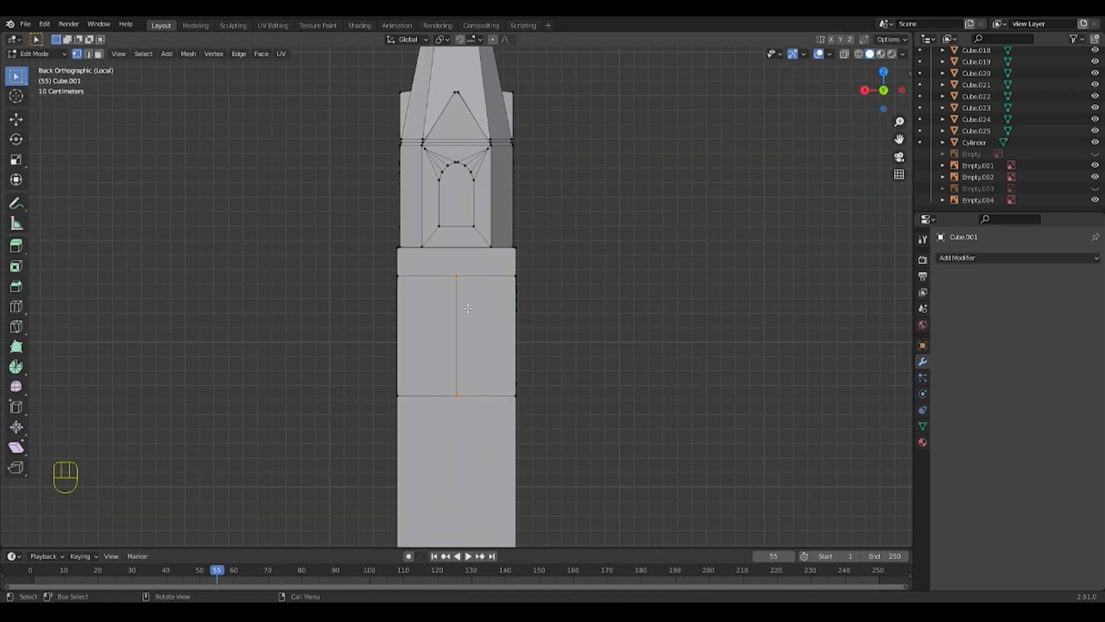
pyautogui.press('KP_1')
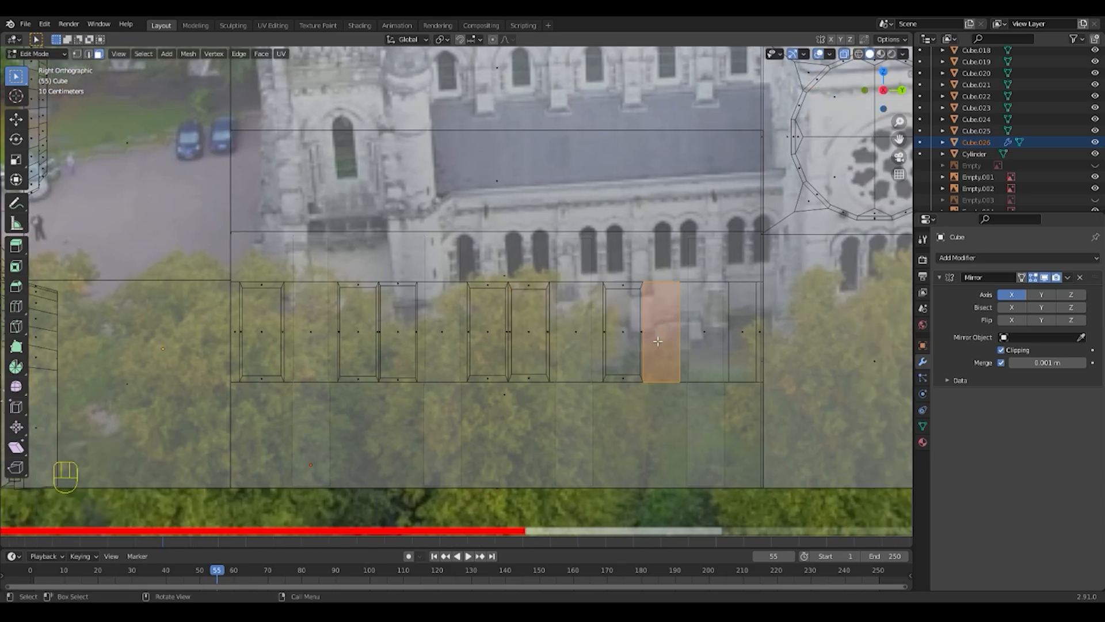
# Bevel and extrude the remaining facade details, finishing the rose-window gable and doorways.
pyautogui.press('s')
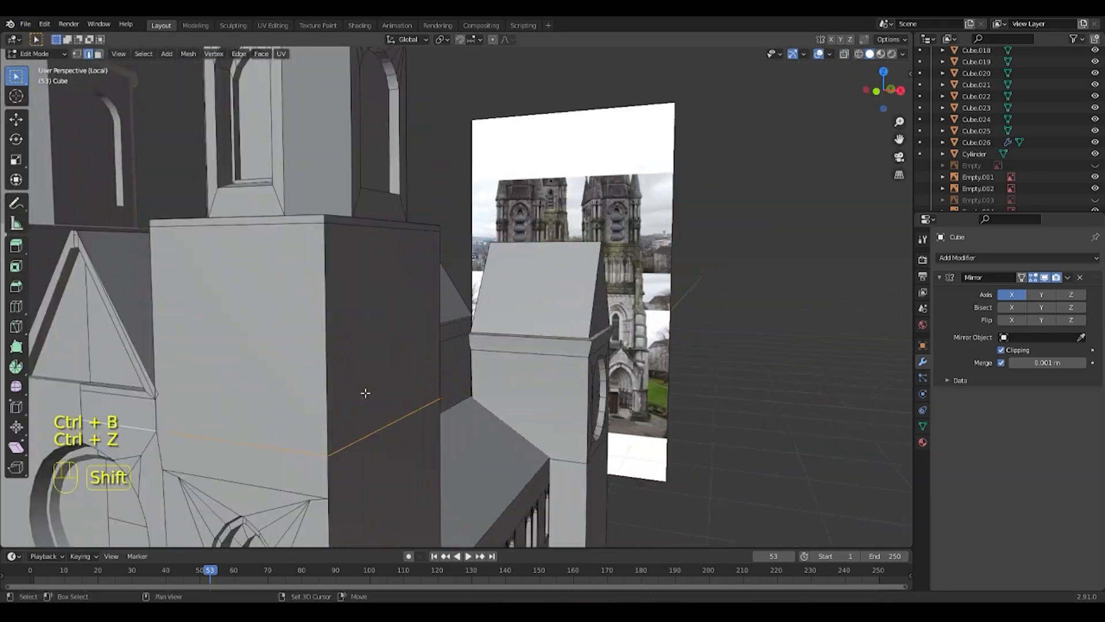
pyautogui.press('Tab')
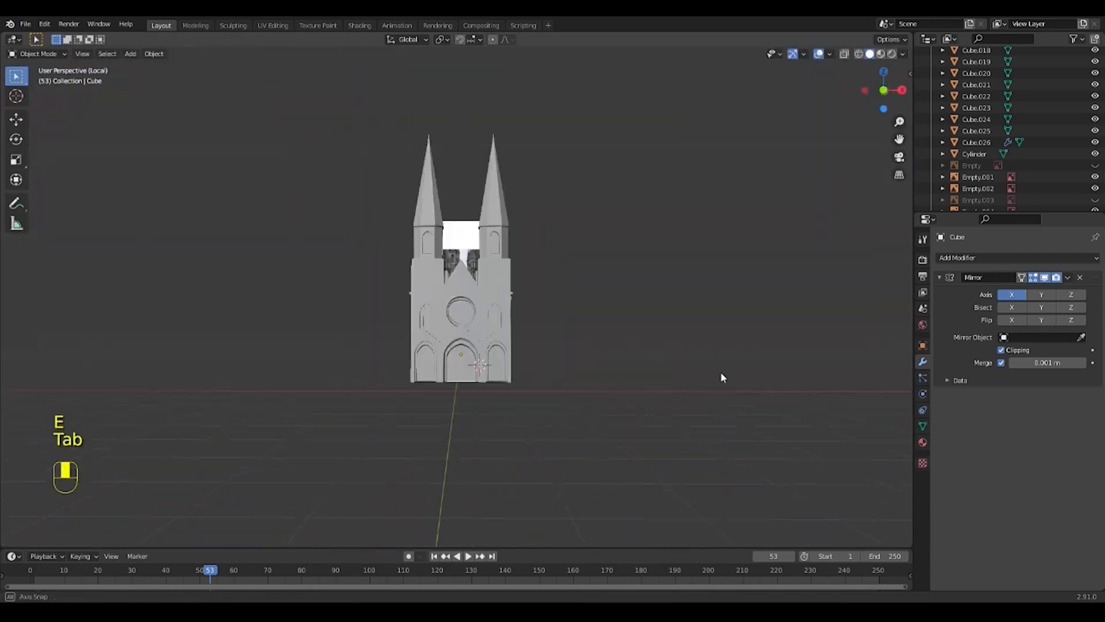
# Duplicate buttress cubes along the nave wall and align a spired buttress at the corner.
pyautogui.press('1')
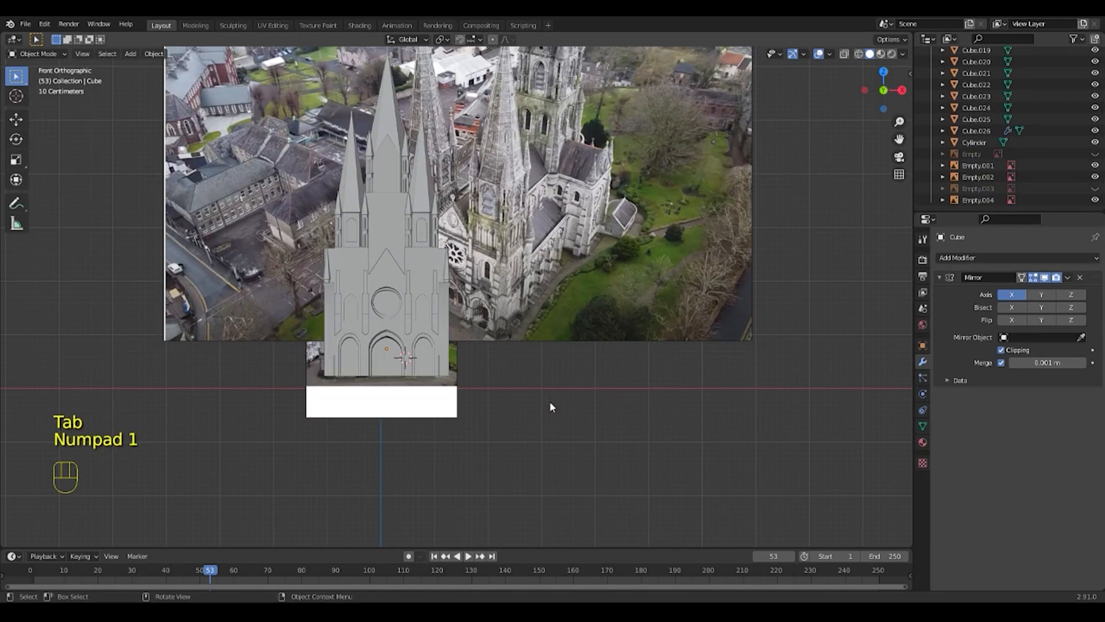
pyautogui.press('Tab')
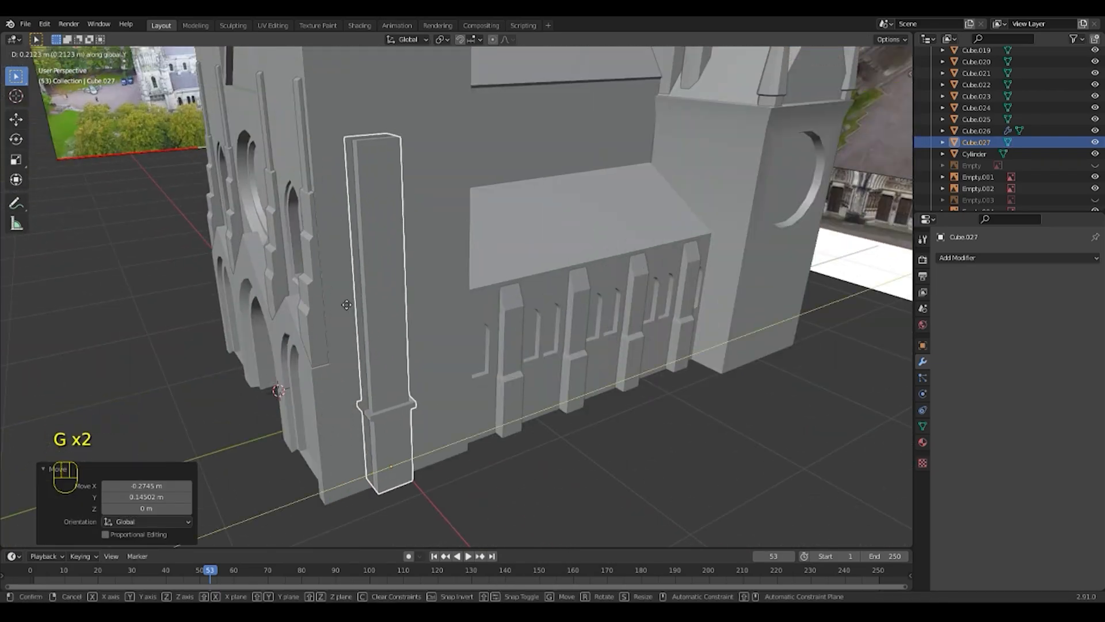
pyautogui.press('Tab')
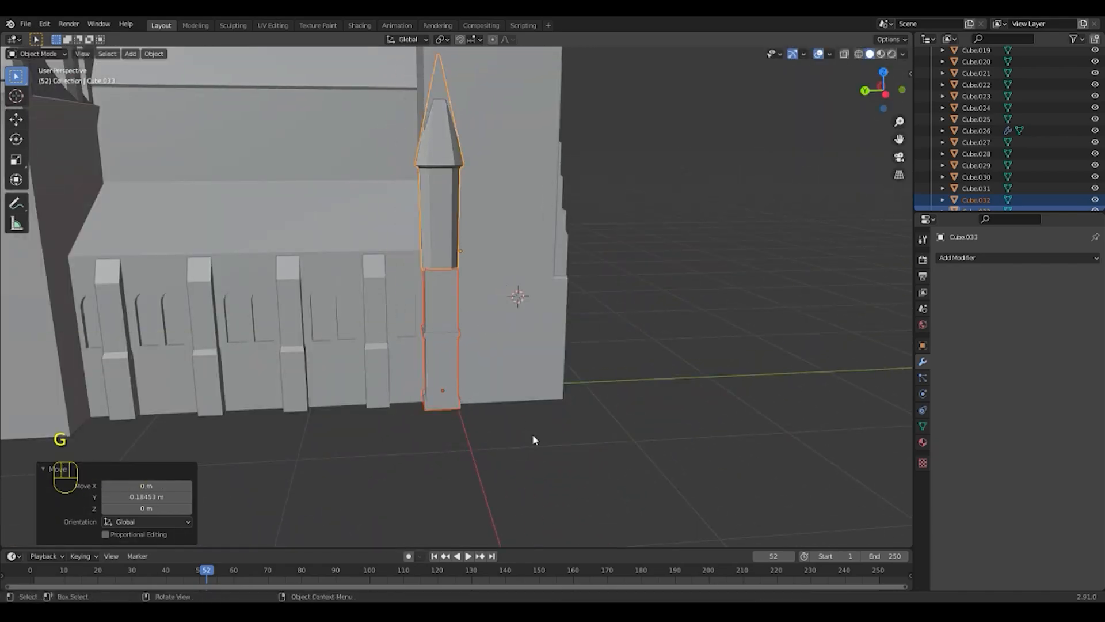
pyautogui.press('Tab')
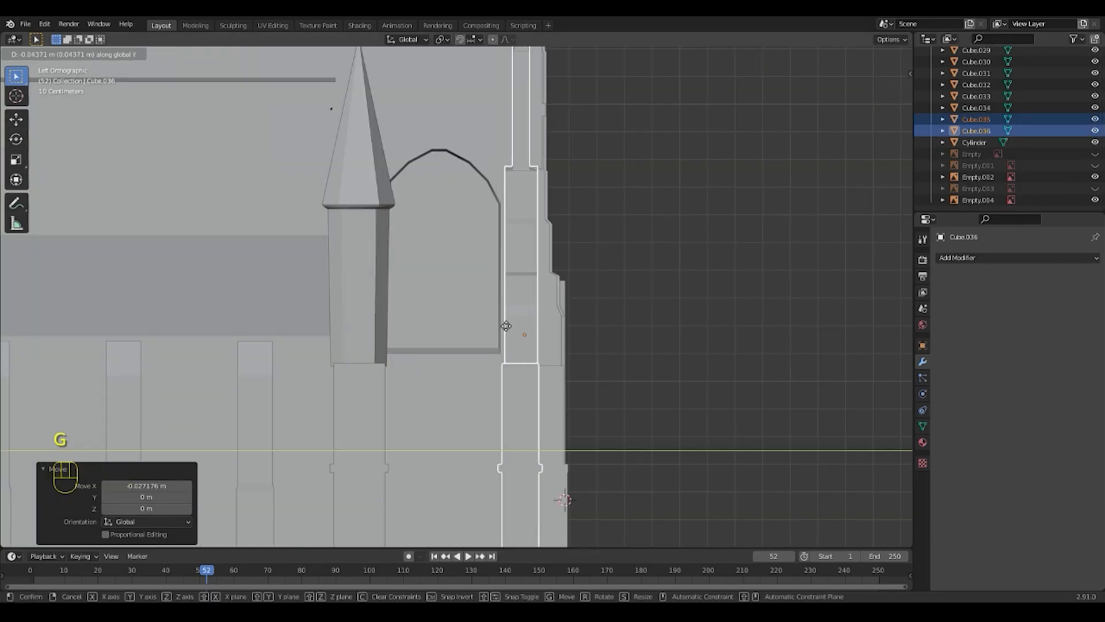
pyautogui.press('Tab')
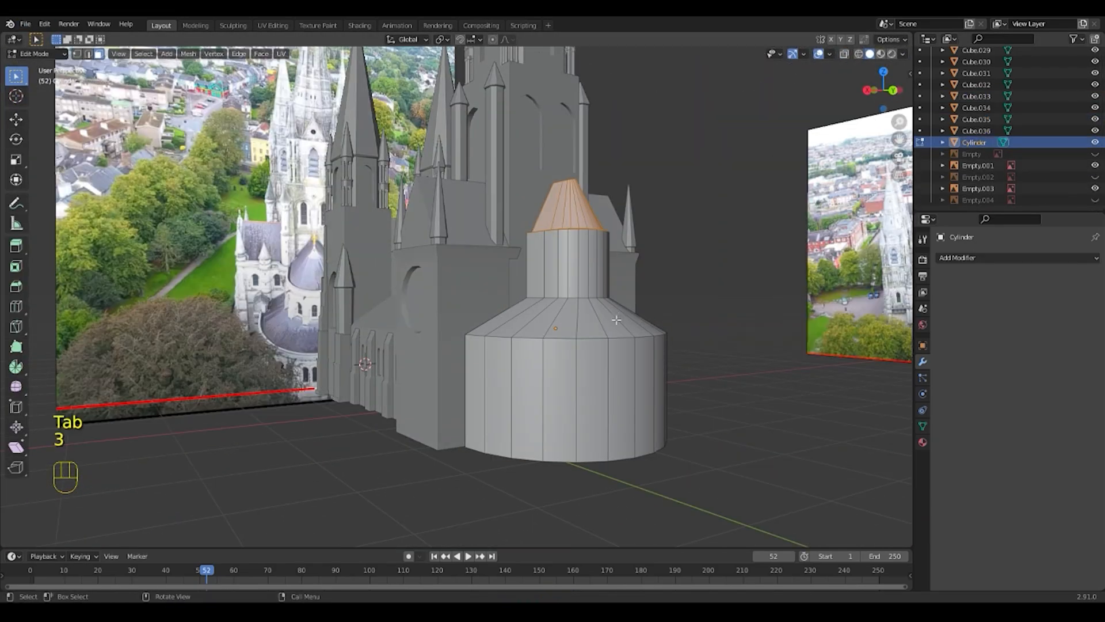
# Inset pointed-arch windows with bevelled tops around the apse wall and add its buttresses.
pyautogui.press('Tab')
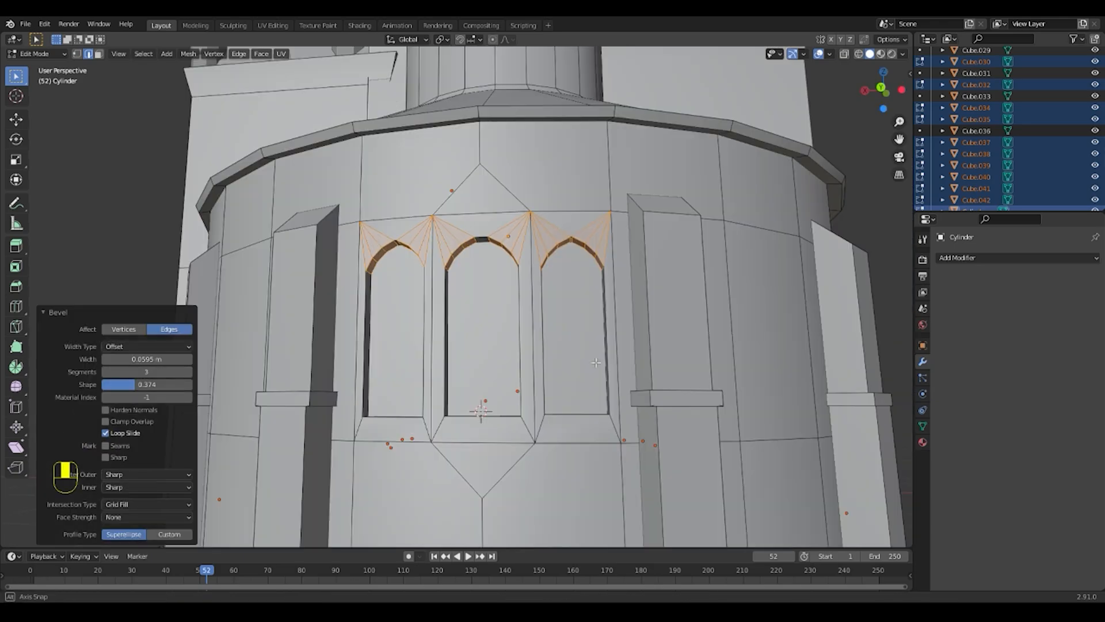
pyautogui.press('Tab')
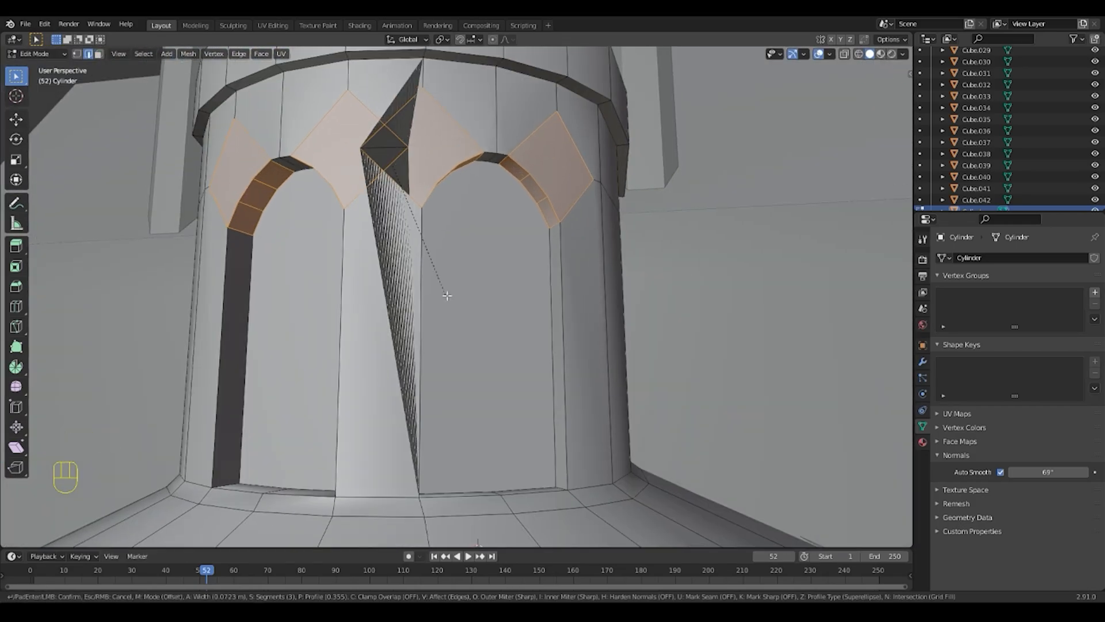
pyautogui.press('g')
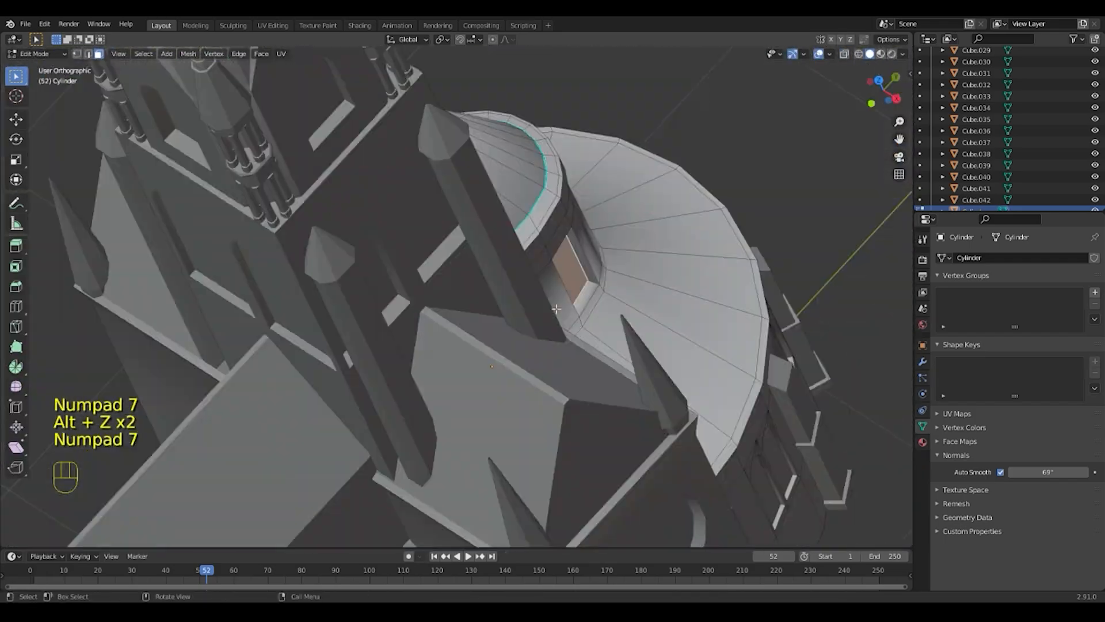
pyautogui.press('Tab')
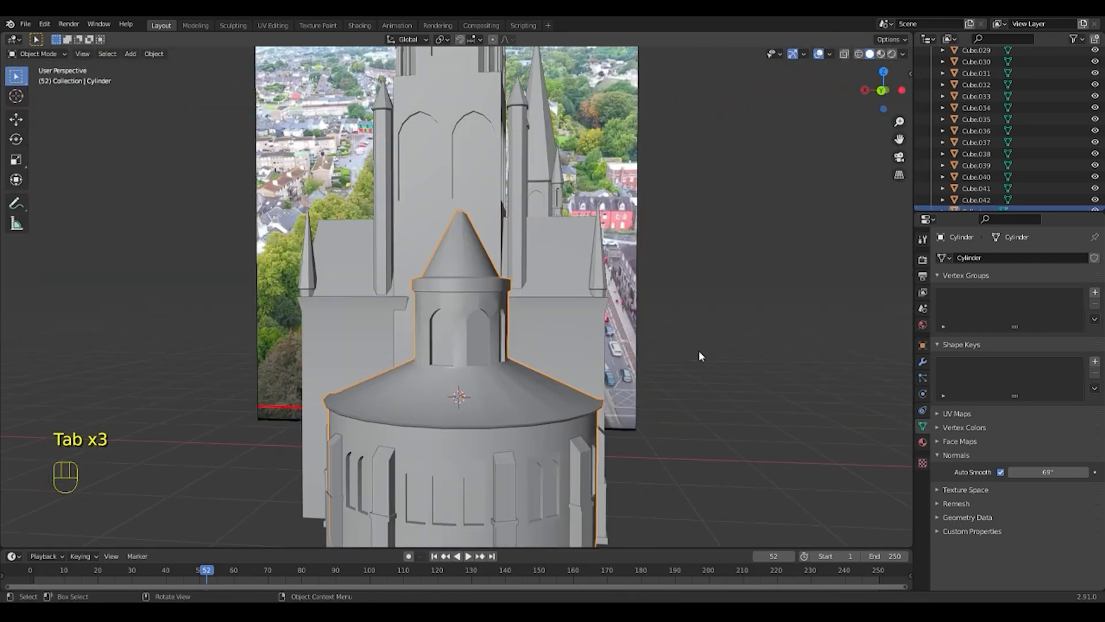